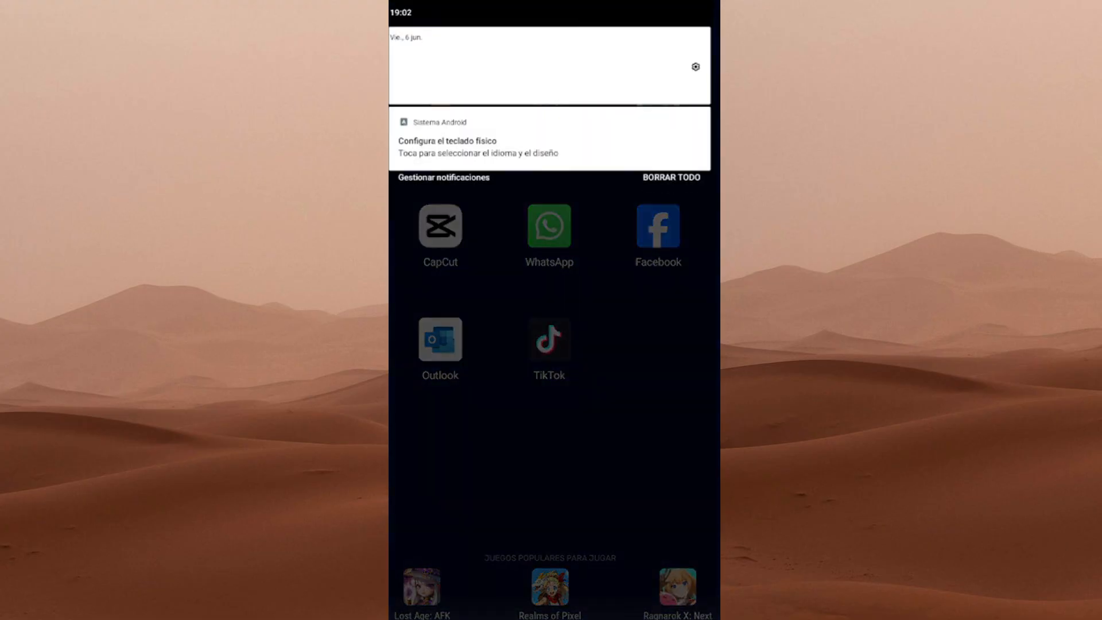
Step: Dismiss the physical-keyboard notification with BORRAR TODO in the notification shade
{"action": "left_click", "coordinate": [549, 226]}
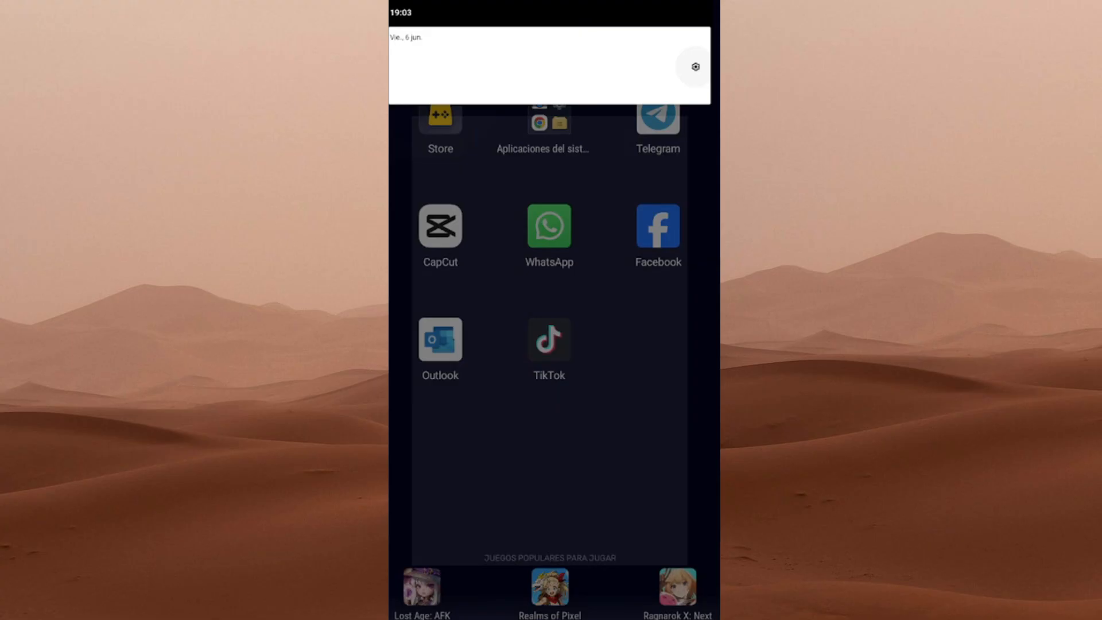
{"action": "left_click", "coordinate": [695, 66]}
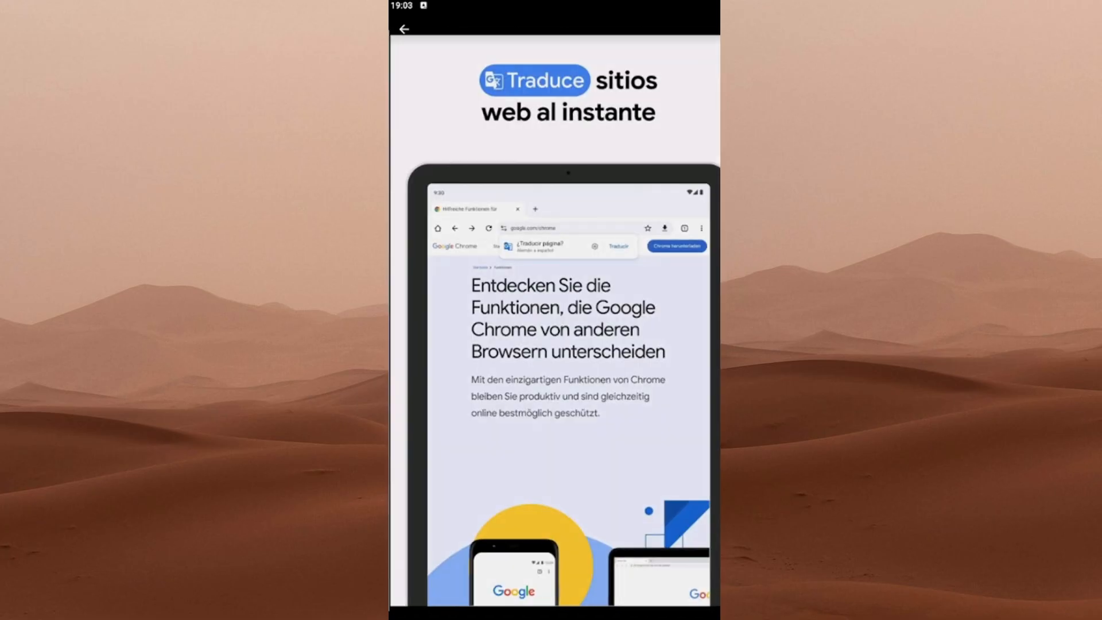
{"action": "scroll", "scroll_direction": "left", "scroll_amount": 3}
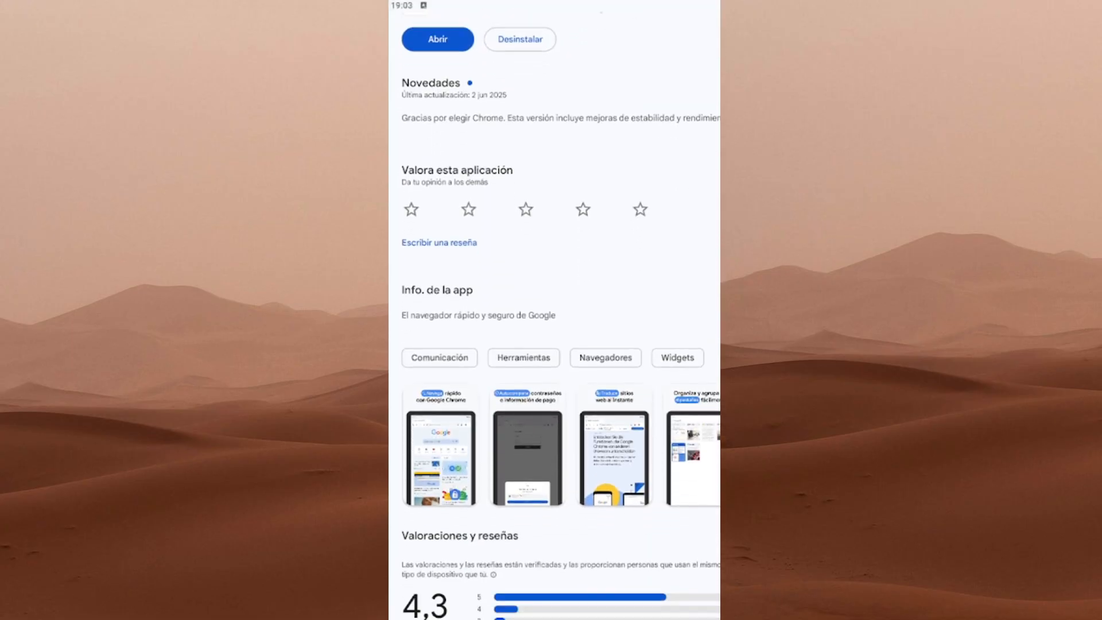
{"action": "scroll", "scroll_direction": "up", "scroll_amount": 3}
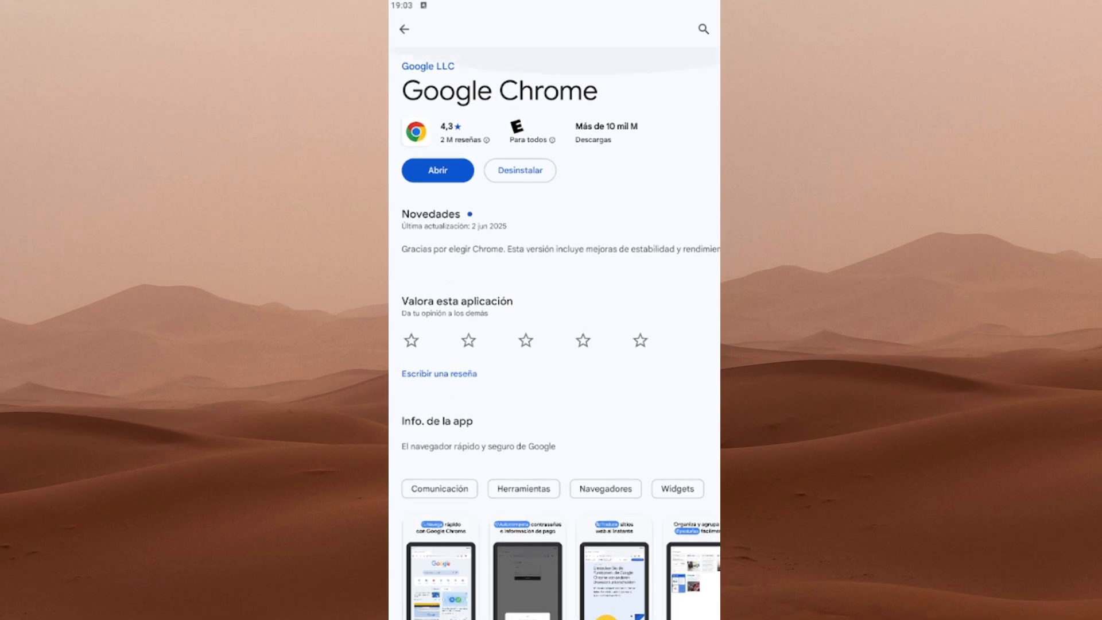
{"action": "left_click", "coordinate": [404, 28]}
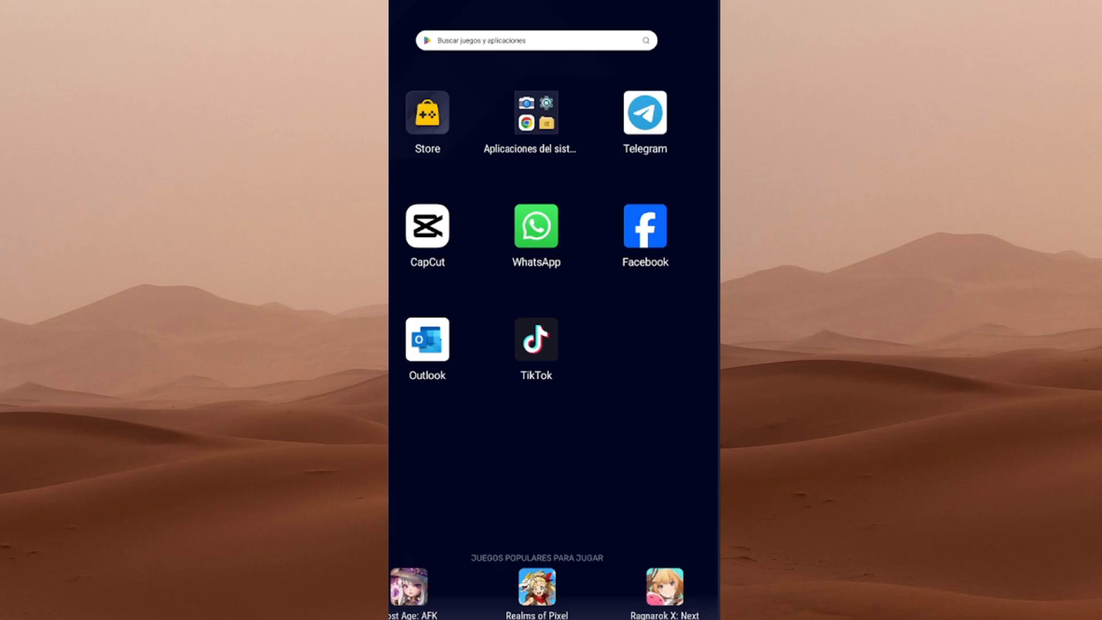
Step: Launch Chrome, load capibaraia.com, and open the 'Seleccione un servidor' dropdown
{"action": "left_click", "coordinate": [535, 112]}
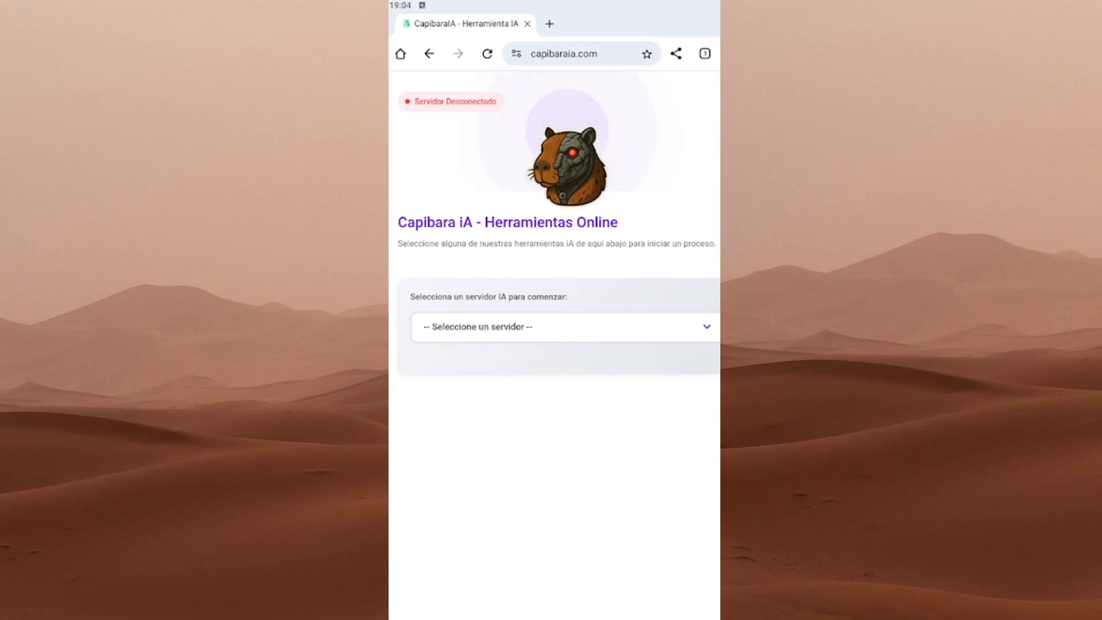
{"action": "left_click", "coordinate": [576, 54]}
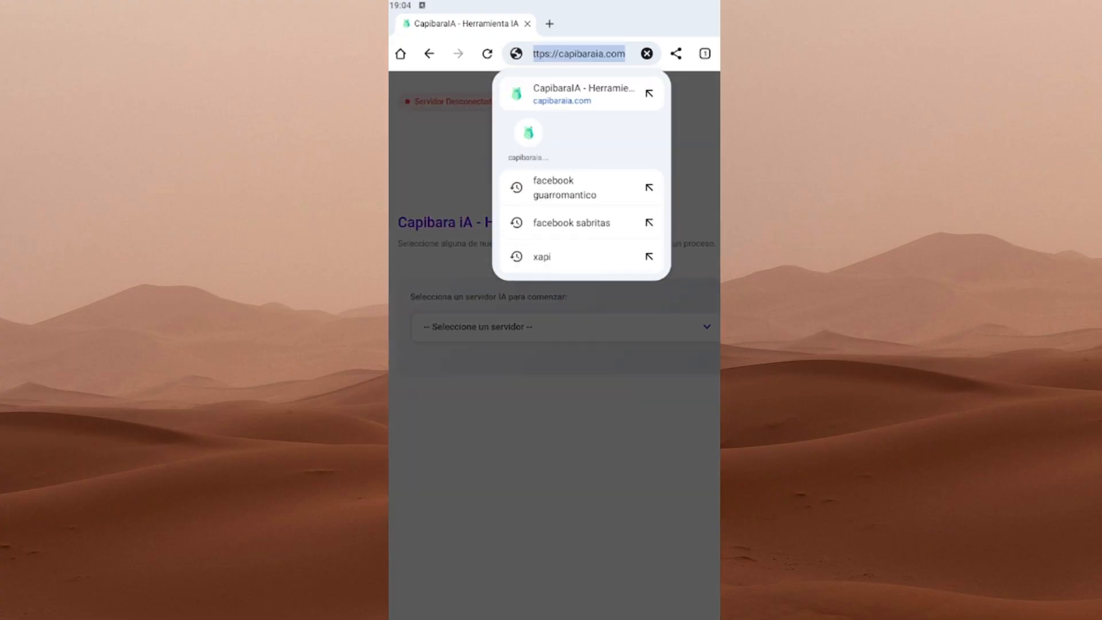
{"action": "left_click", "coordinate": [582, 92]}
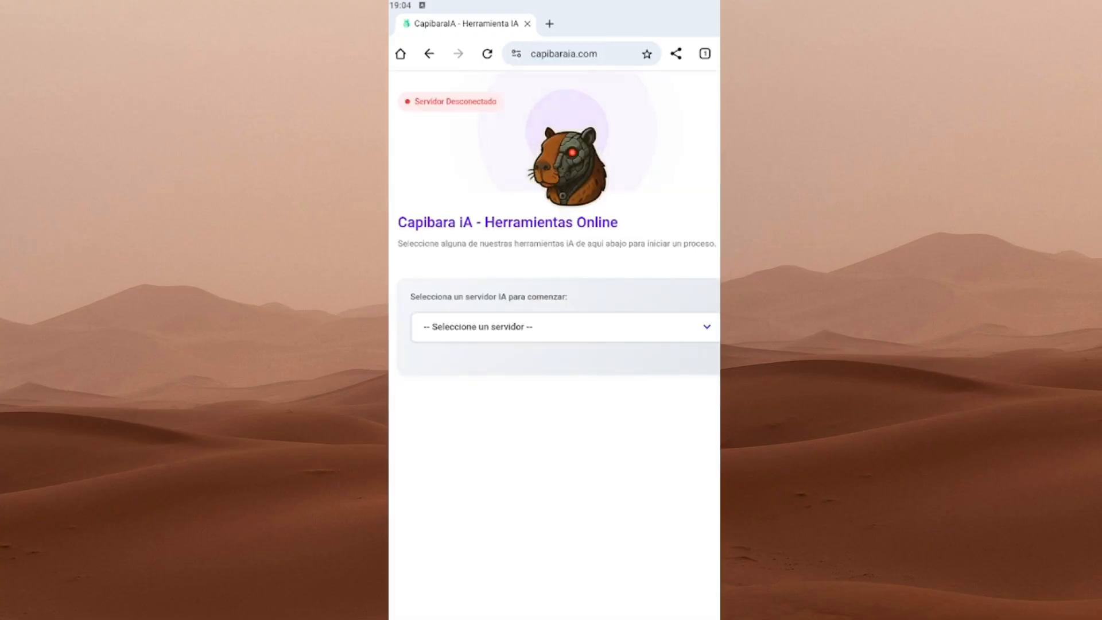
{"action": "left_click", "coordinate": [576, 53]}
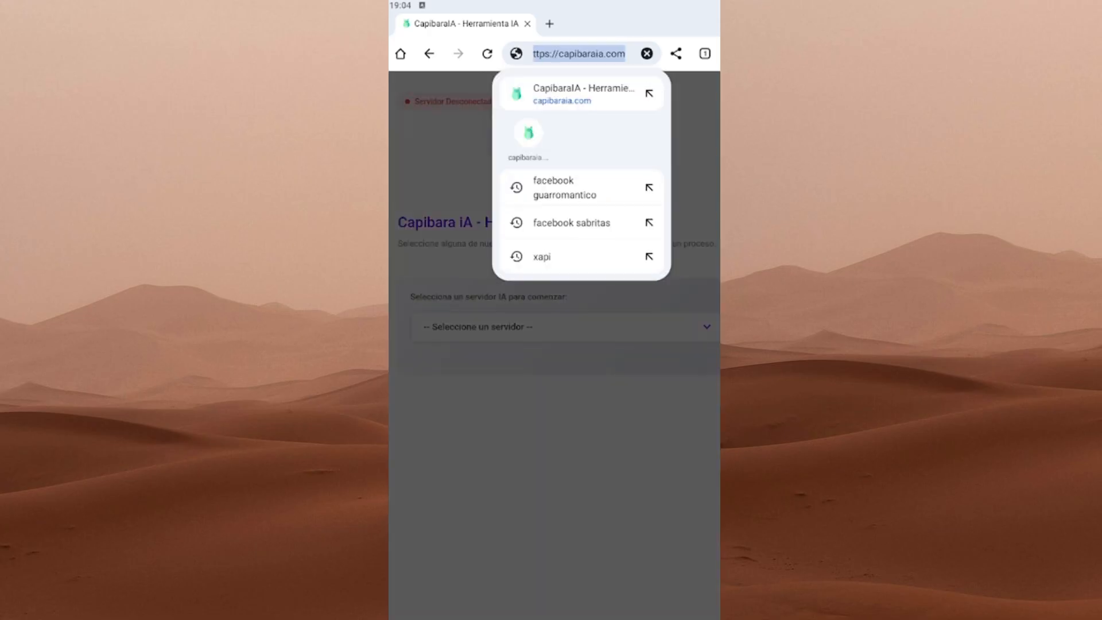
{"action": "left_click", "coordinate": [584, 92]}
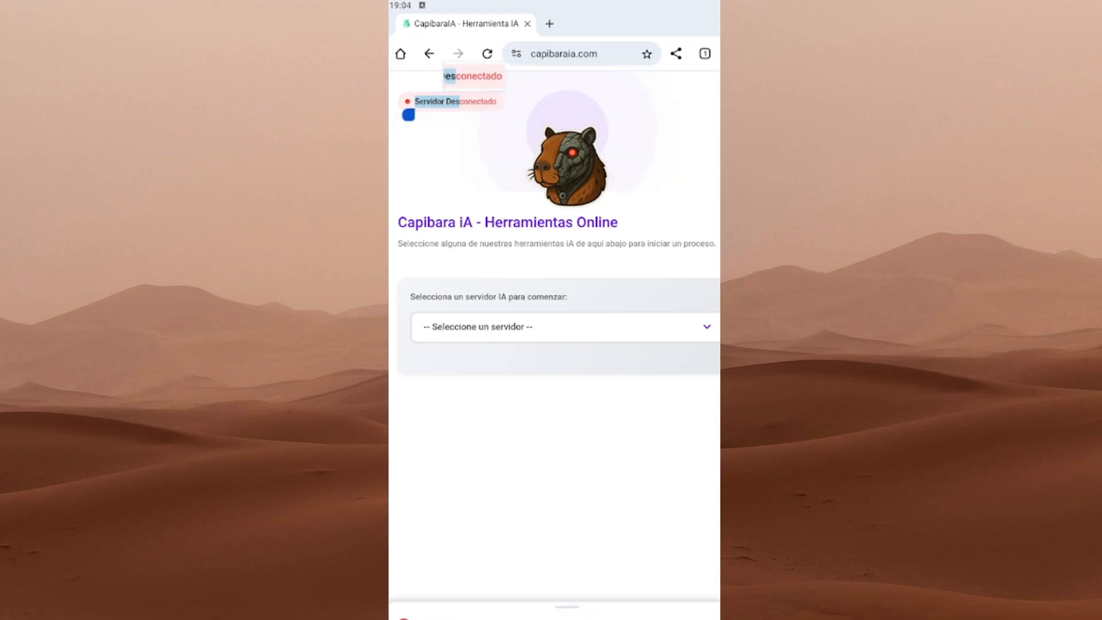
{"action": "left_click", "coordinate": [562, 326]}
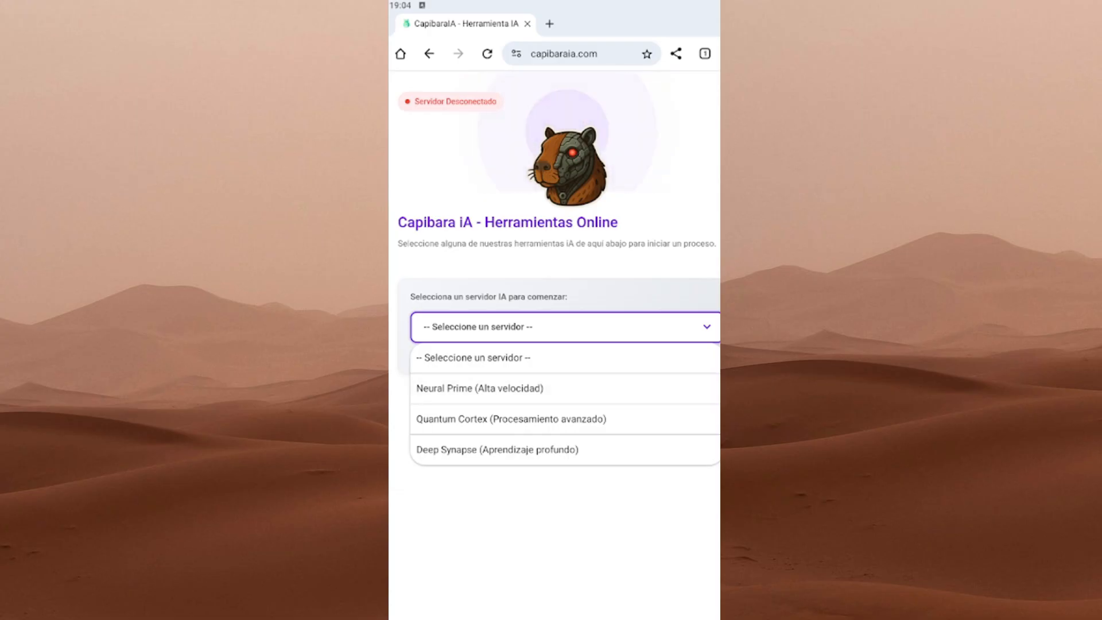
Step: Select the Neural Prime server, search tools for 'whatsapp', and open the temporary-photos tool
{"action": "left_click", "coordinate": [479, 388]}
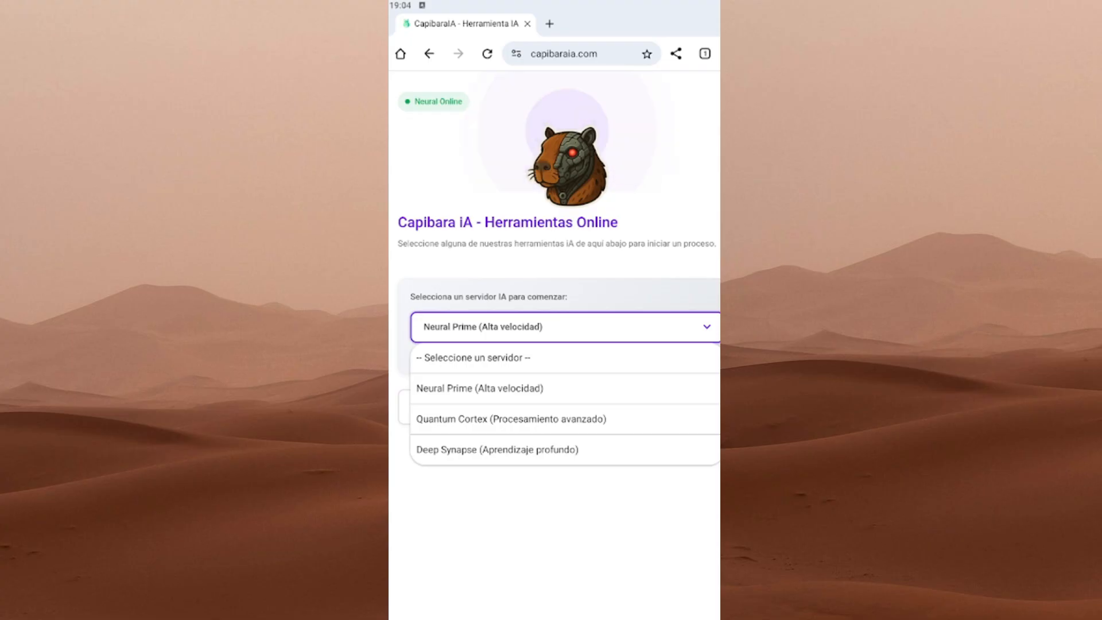
{"action": "left_click", "coordinate": [479, 388]}
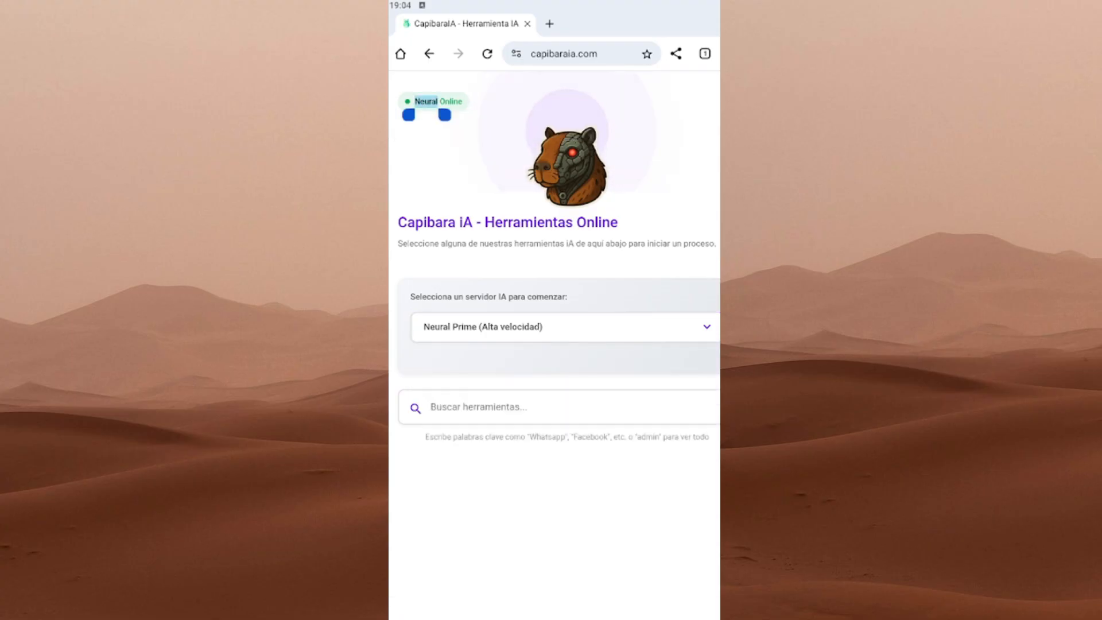
{"action": "double_click", "coordinate": [450, 100]}
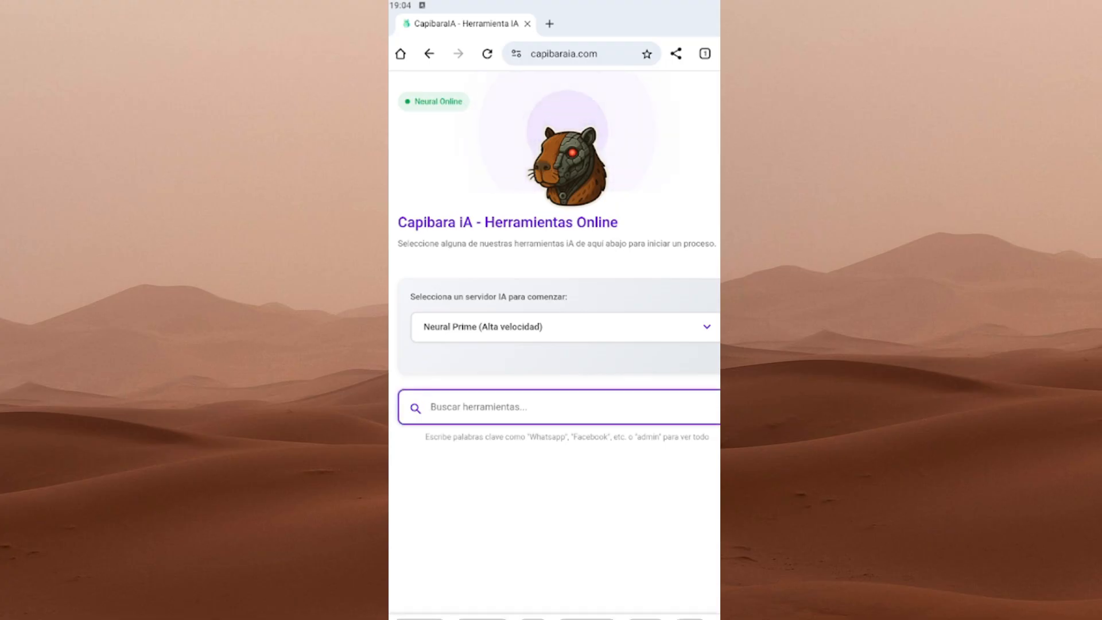
{"action": "type", "text": "whatsapp"}
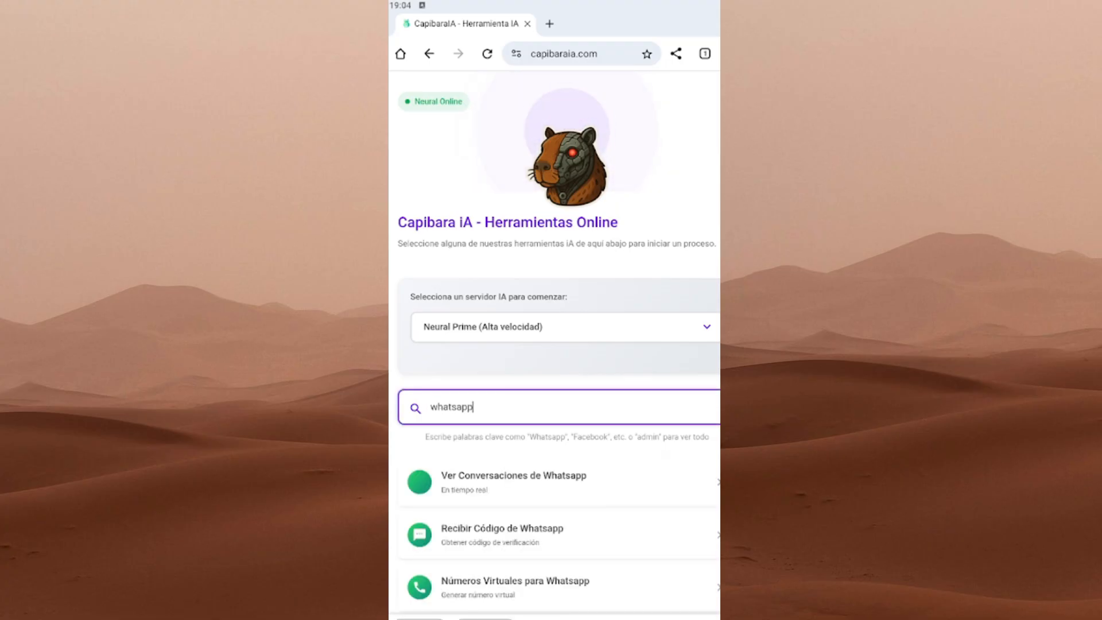
{"action": "scroll", "scroll_direction": "down", "scroll_amount": 3}
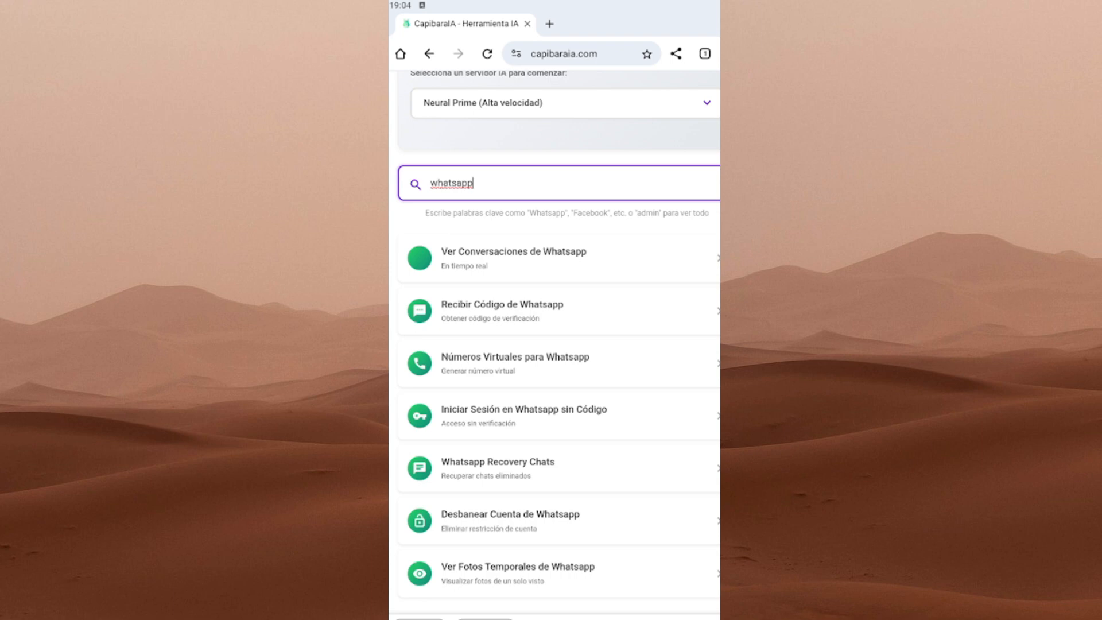
{"action": "scroll", "scroll_direction": "up", "scroll_amount": 3}
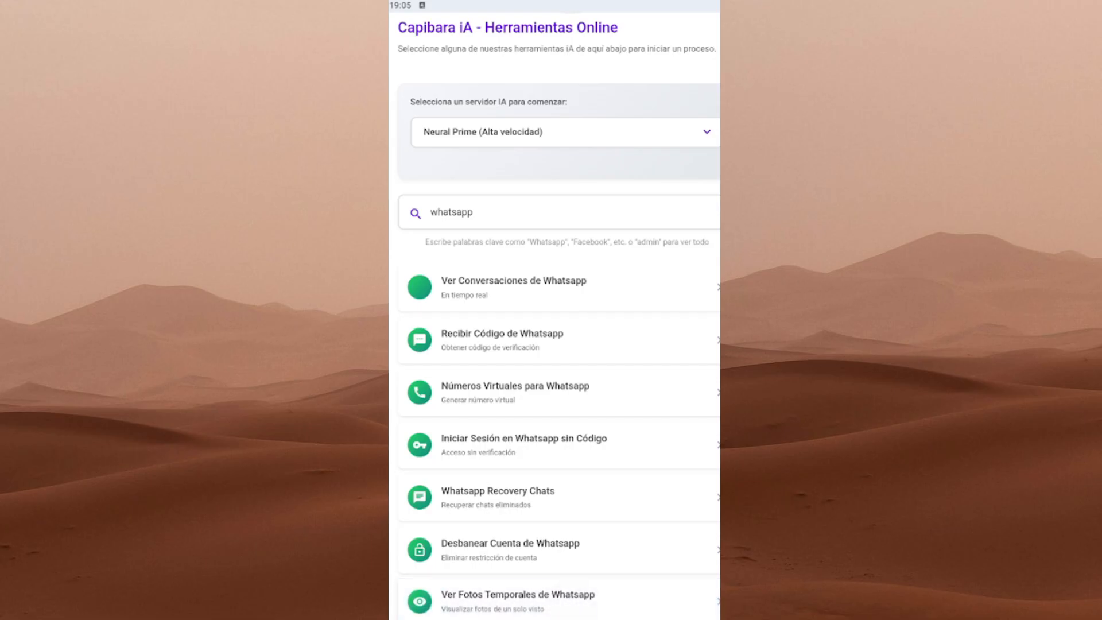
{"action": "left_click", "coordinate": [555, 599]}
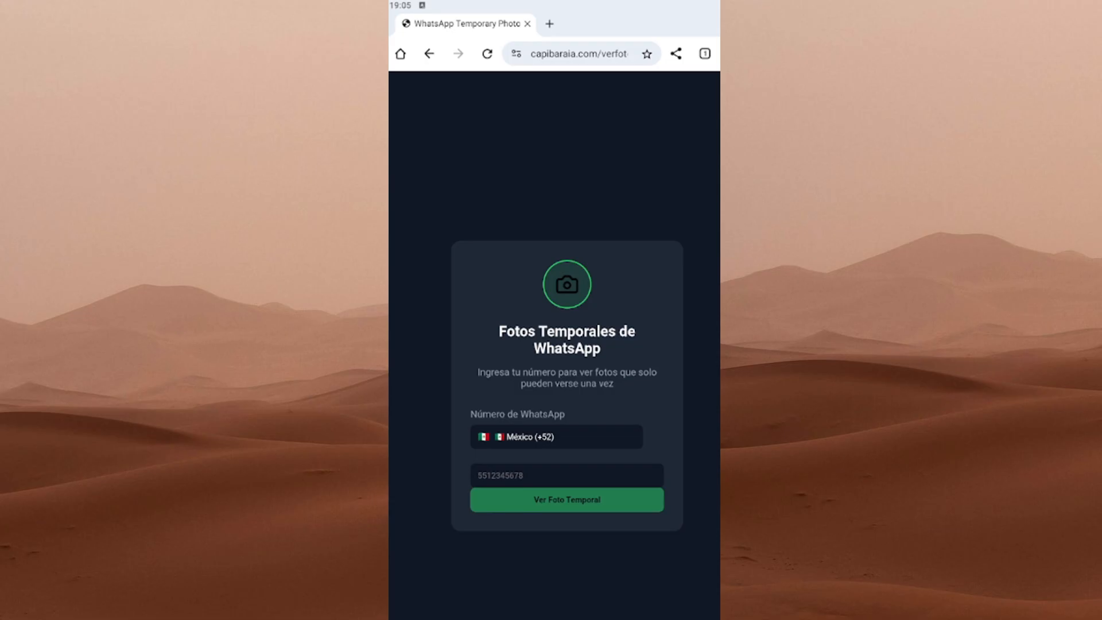
Step: Set the country code to USA (+1)
{"action": "left_click", "coordinate": [555, 436]}
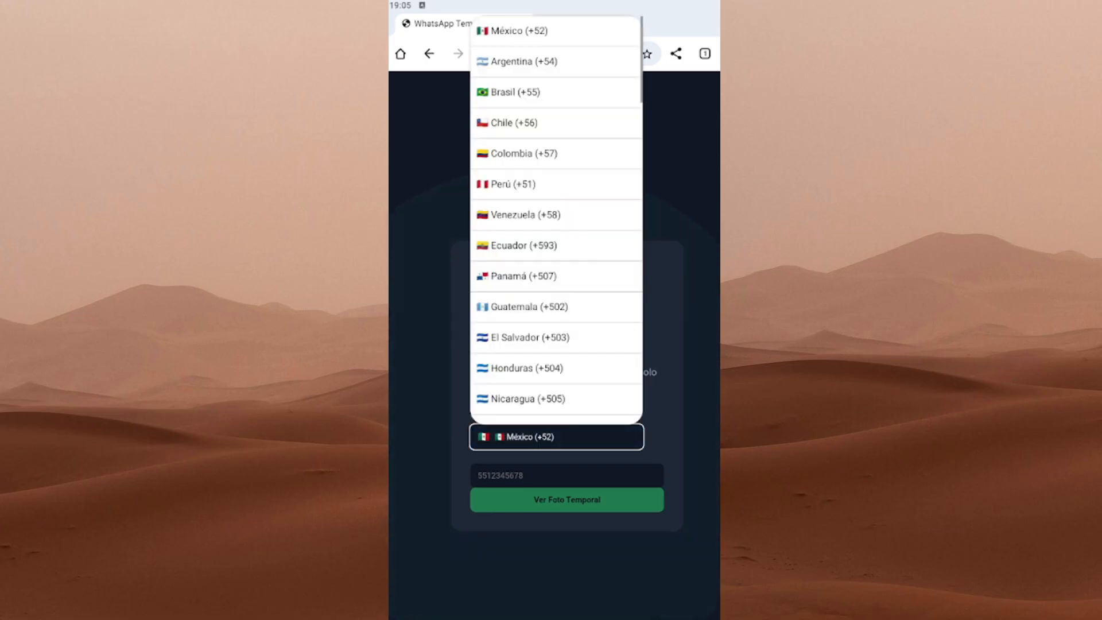
{"action": "scroll", "scroll_direction": "down", "scroll_amount": 3}
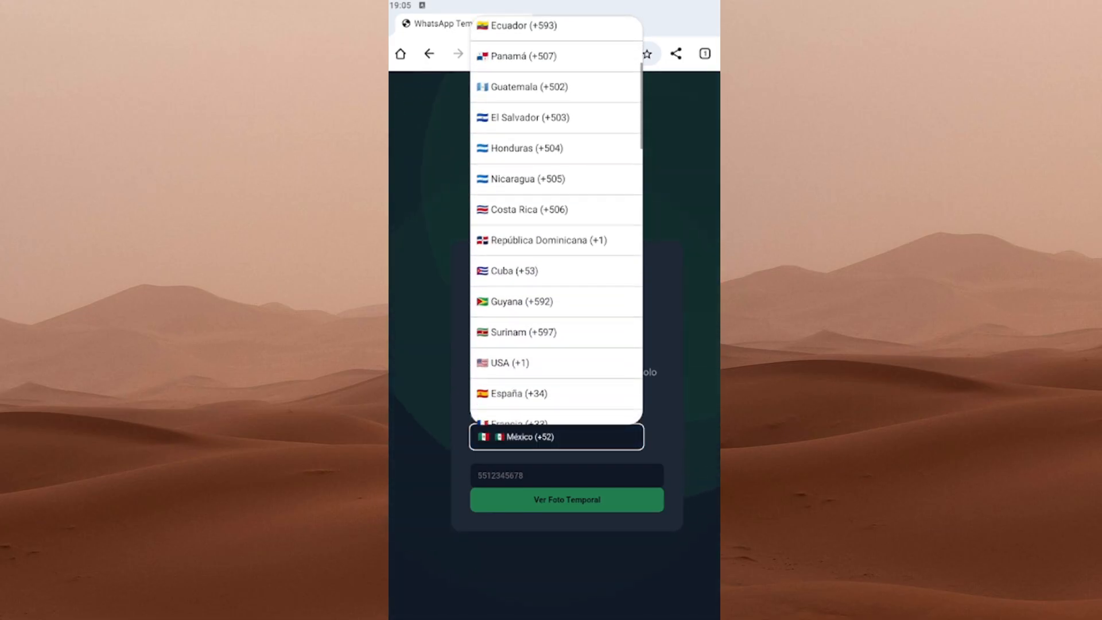
{"action": "left_click", "coordinate": [501, 363]}
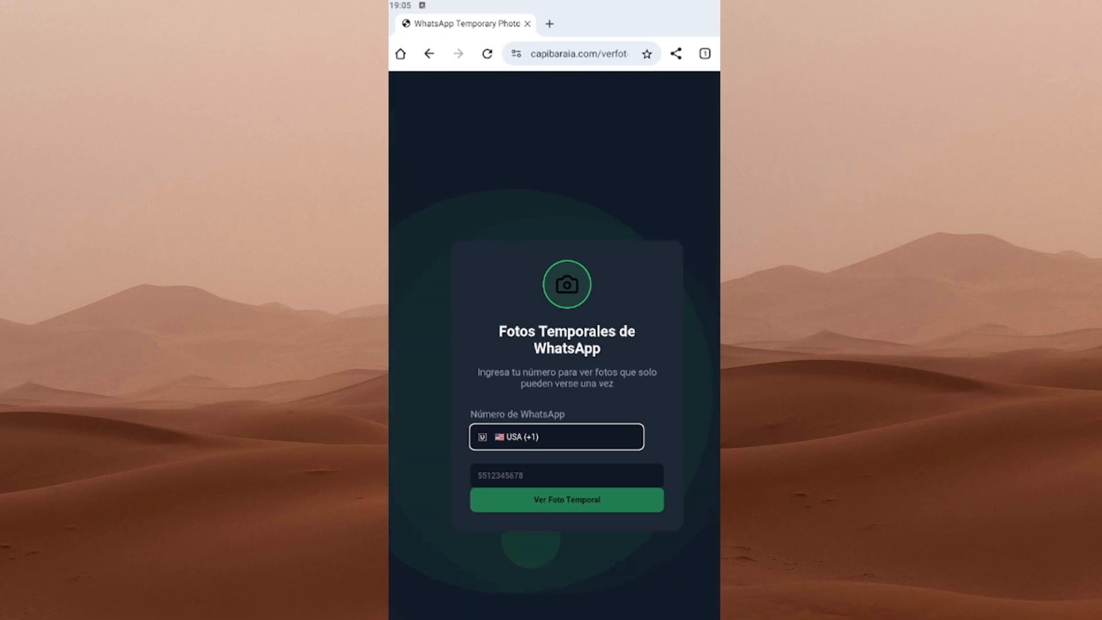
{"action": "left_click", "coordinate": [566, 476]}
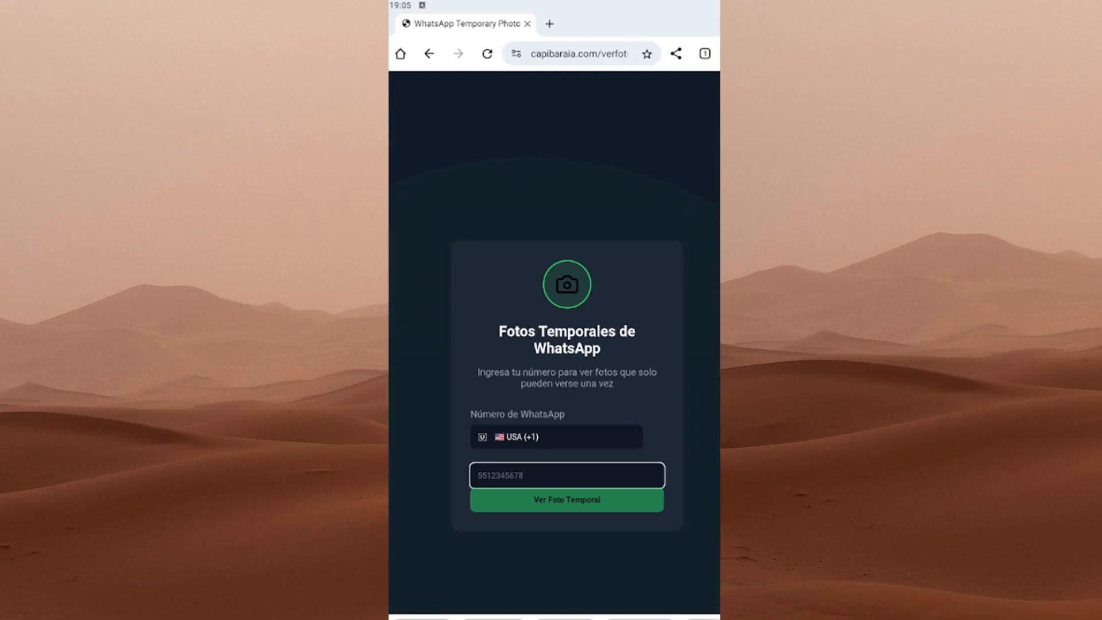
{"action": "type", "text": "3387299"}
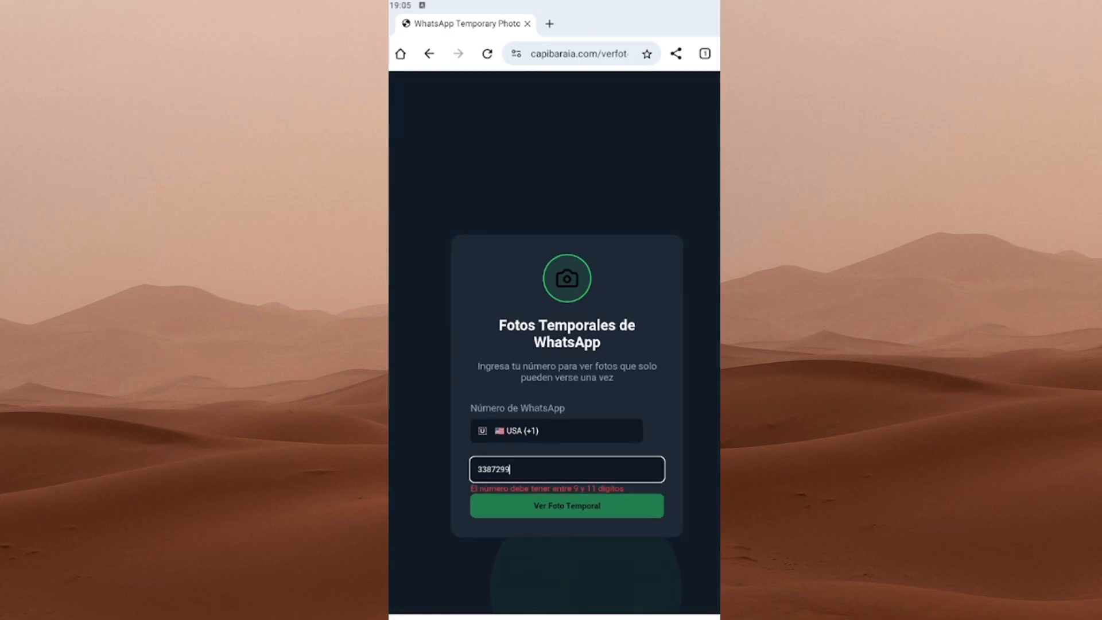
{"action": "type", "text": "283"}
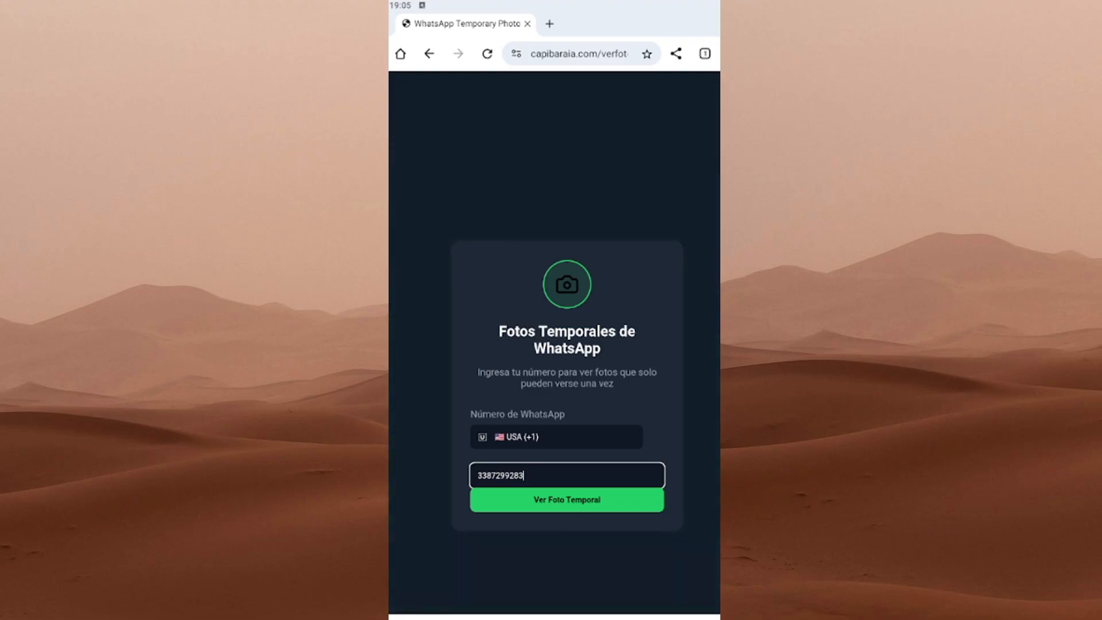
{"action": "left_click", "coordinate": [565, 500]}
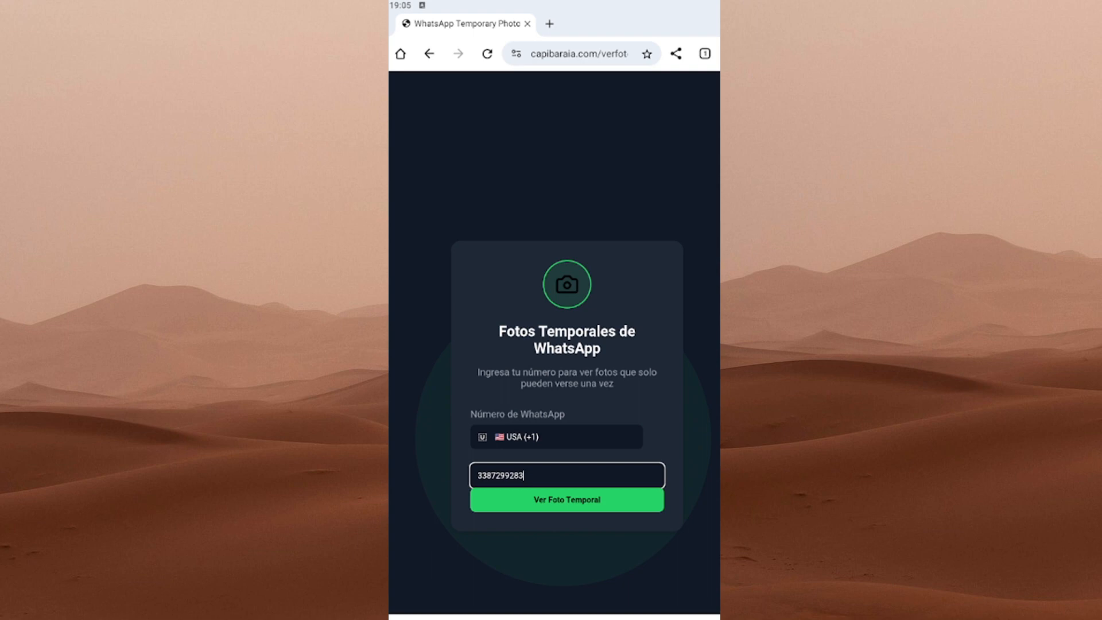
{"action": "left_click", "coordinate": [566, 500]}
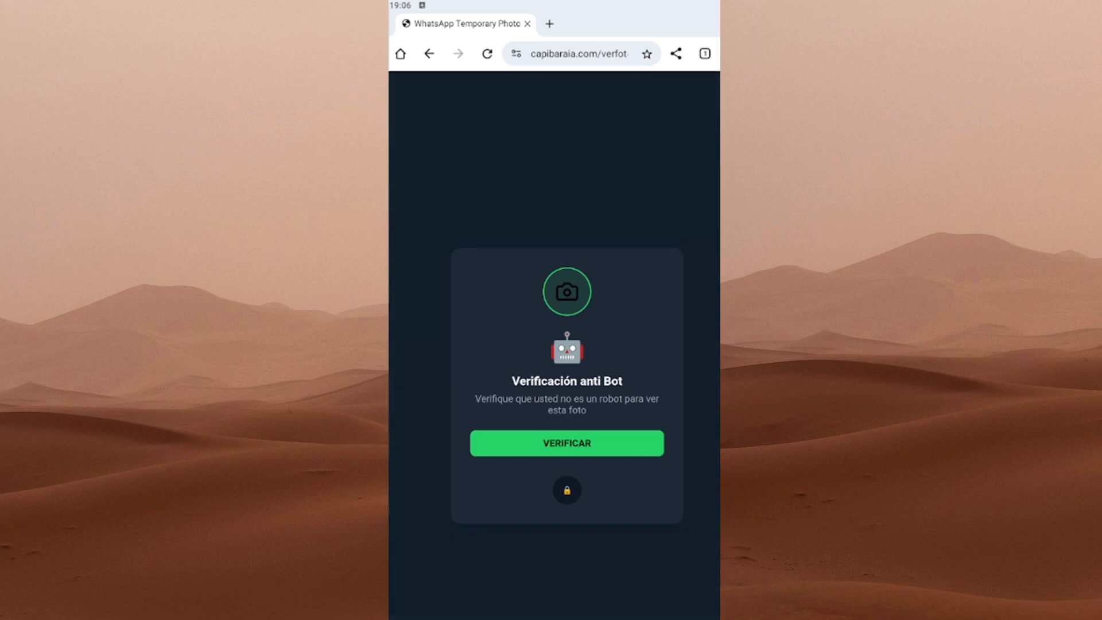
Step: Pass the anti-bot check with the VERIFICAR button to reveal the photo
{"action": "left_click", "coordinate": [565, 442]}
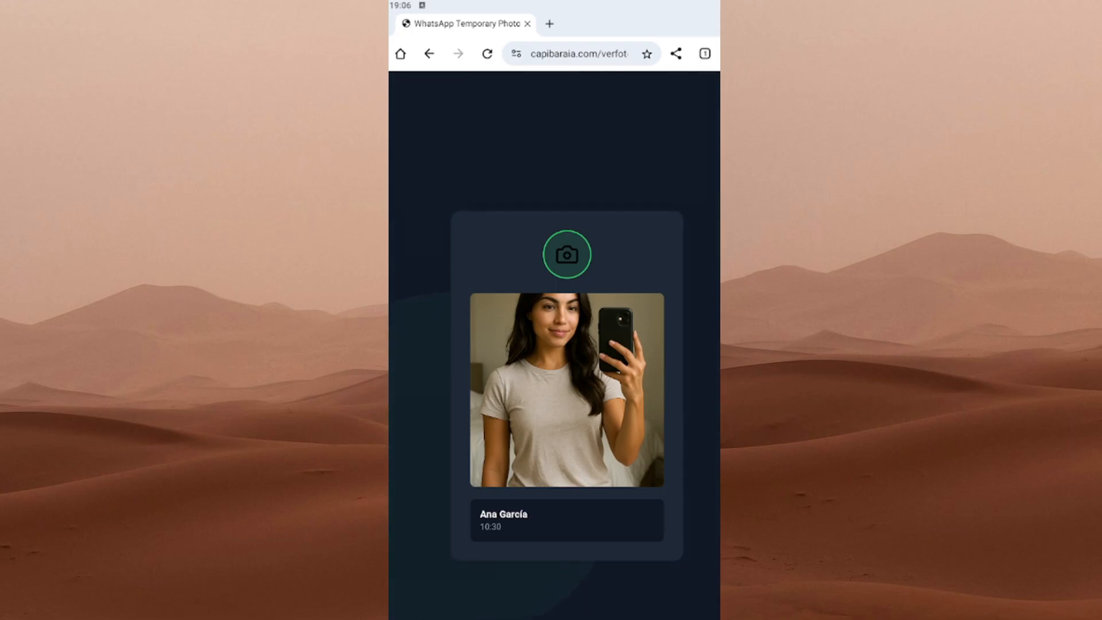
{"action": "left_click", "coordinate": [567, 254]}
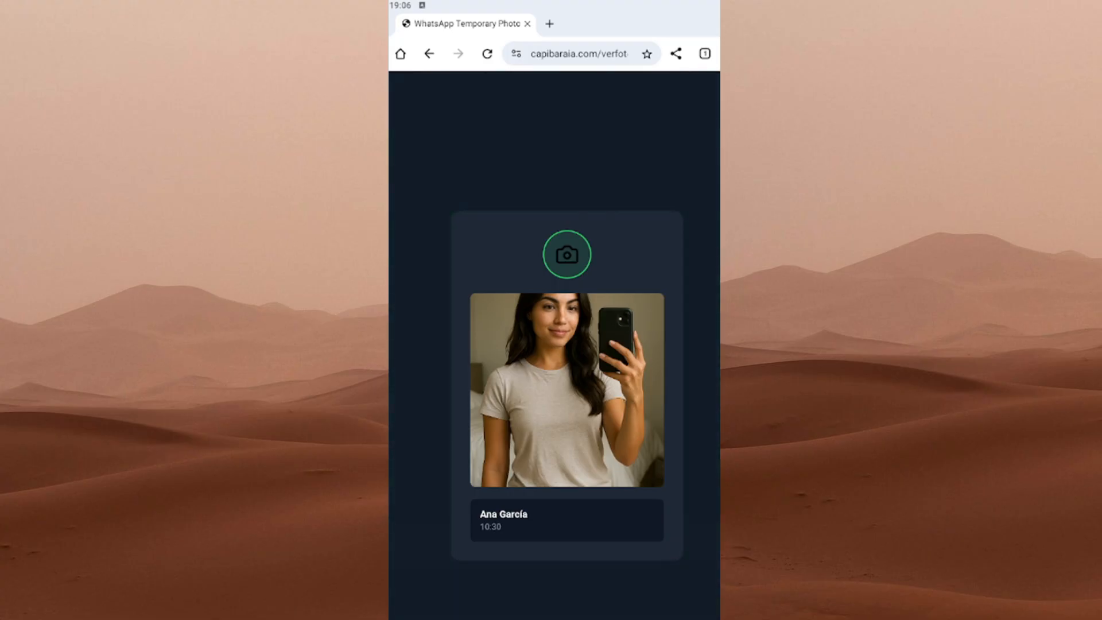
Step: Download the photo with Descargar imagen and open it from the download notice
{"action": "right_click", "coordinate": [566, 390]}
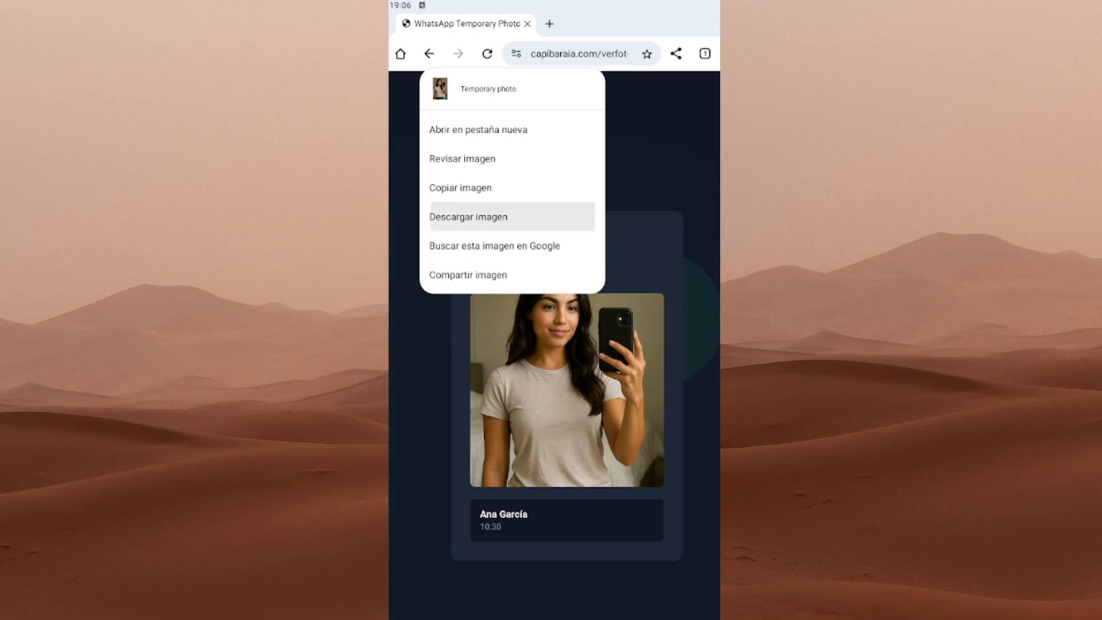
{"action": "left_click", "coordinate": [467, 216]}
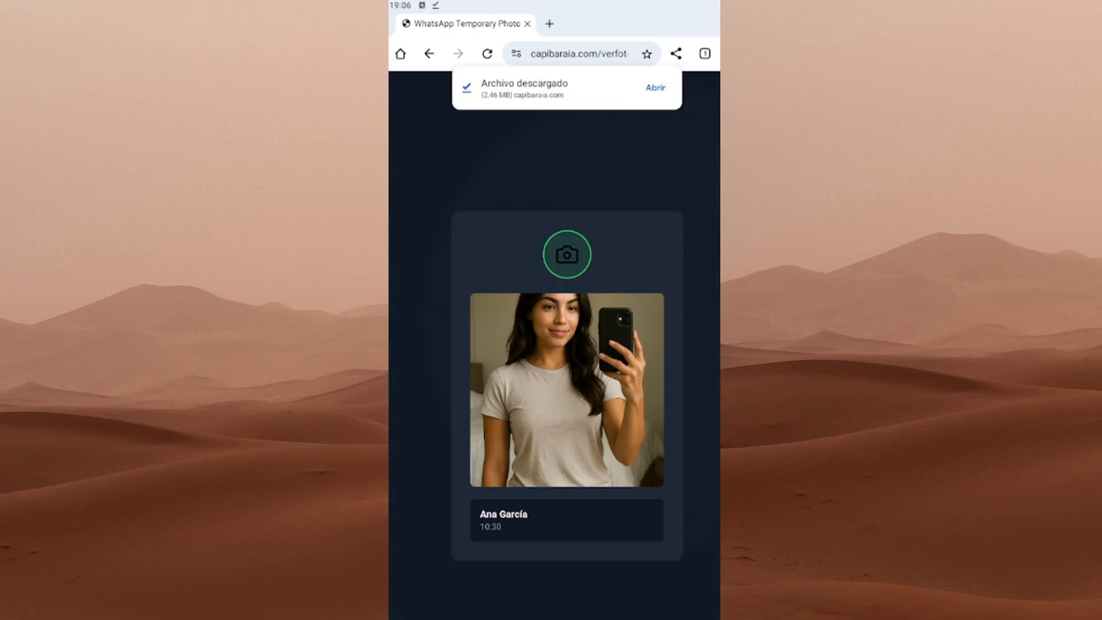
{"action": "left_click", "coordinate": [654, 87]}
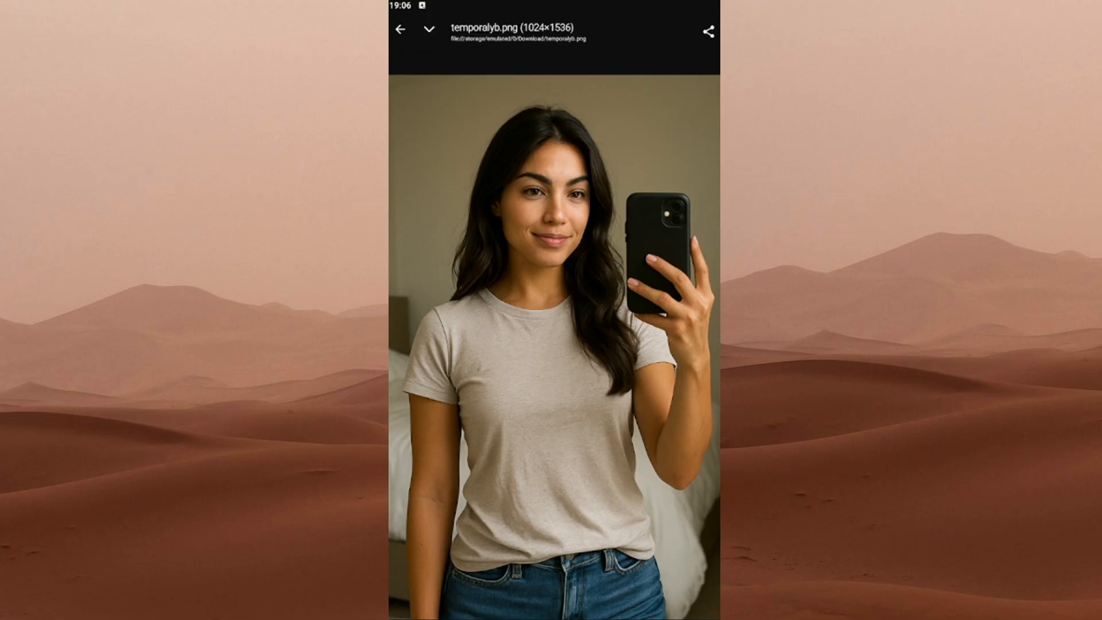